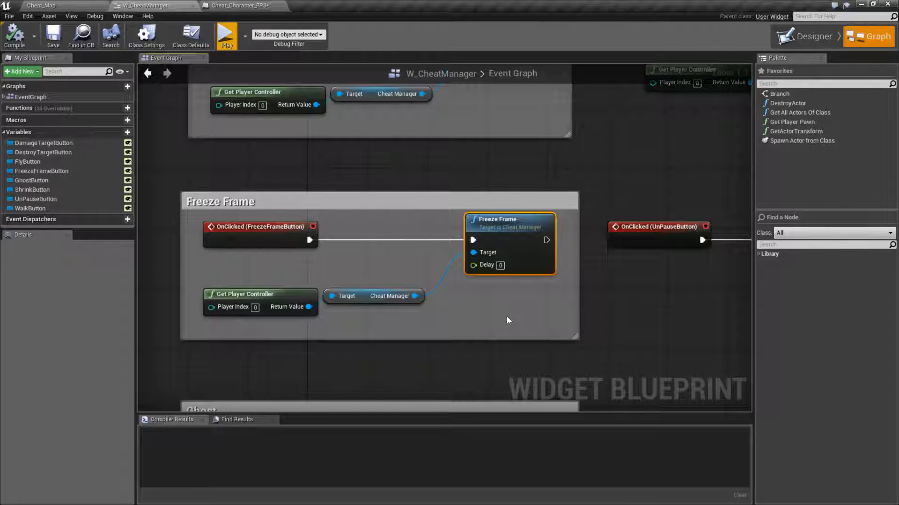
{"action": "mouse_move", "coordinate": [521, 224]}
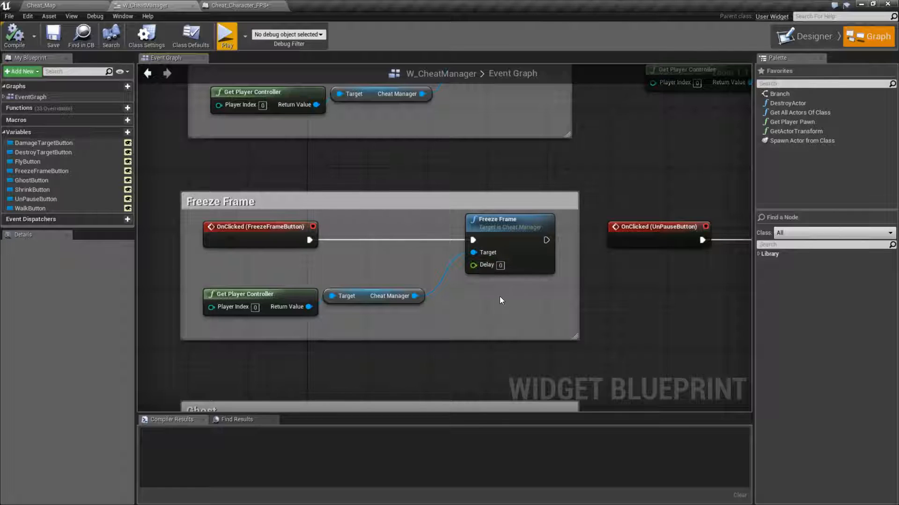
- Set the Freeze Frame node's delay to 2 and compile the W_CheatManager widget
{"action": "left_click", "coordinate": [509, 219]}
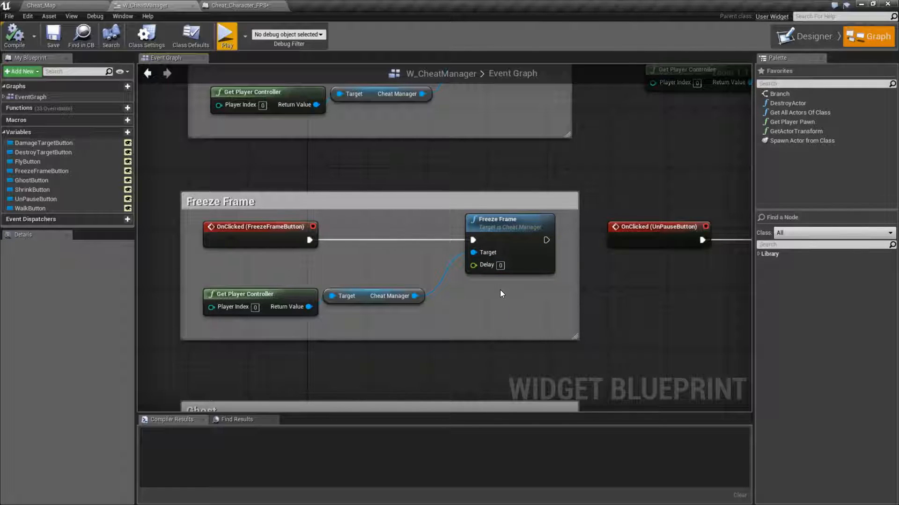
{"action": "mouse_move", "coordinate": [486, 265]}
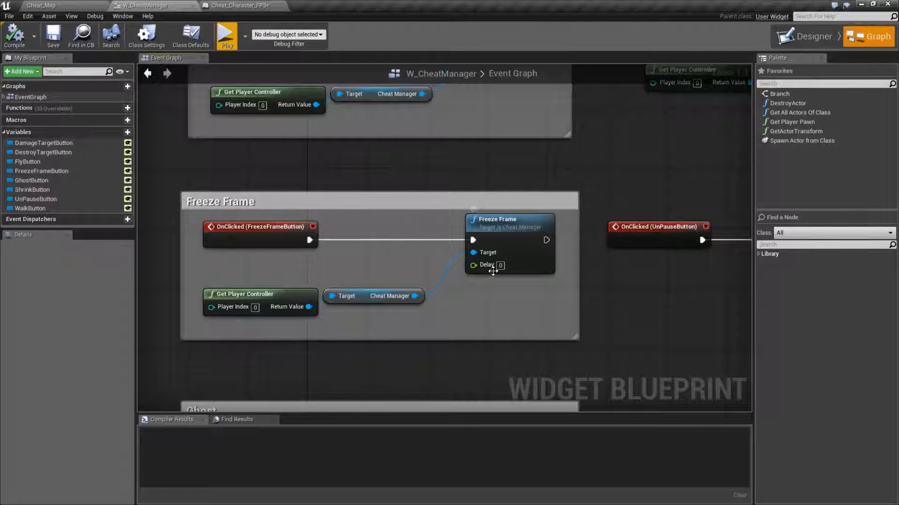
{"action": "mouse_move", "coordinate": [509, 219]}
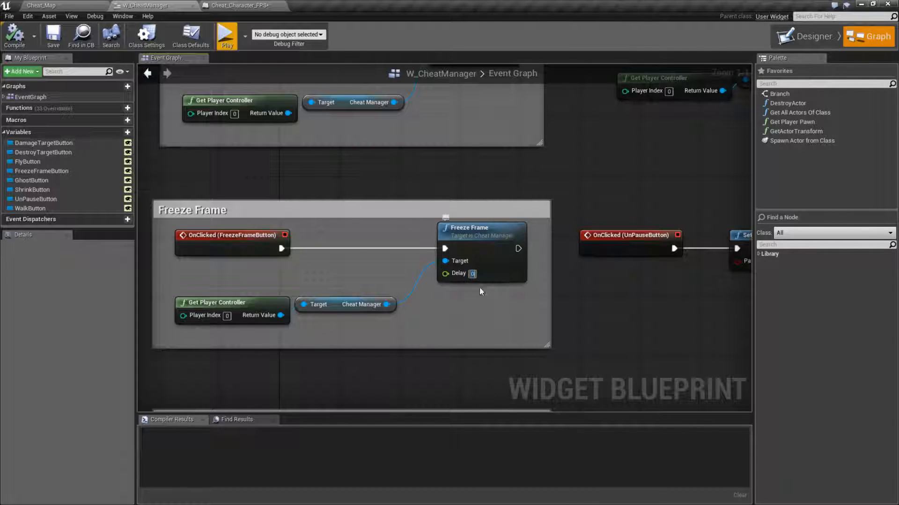
{"action": "type", "text": "2"}
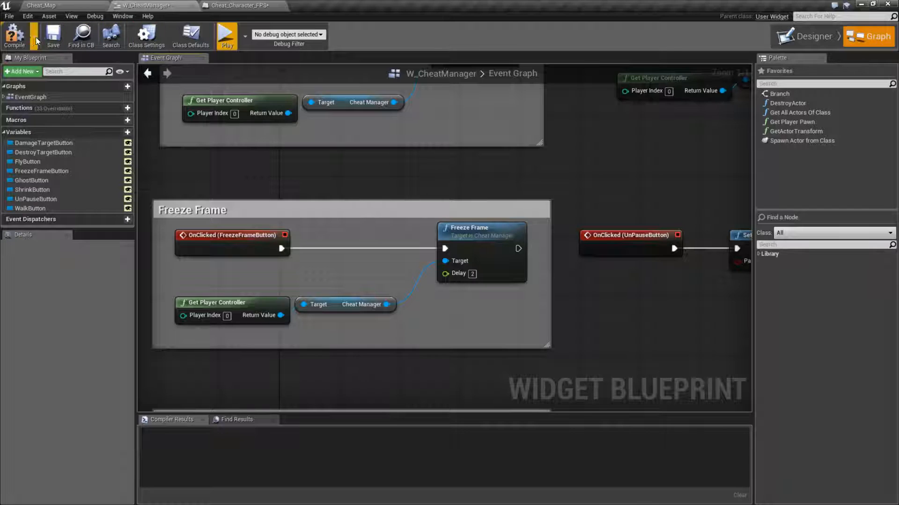
{"action": "left_click", "coordinate": [226, 35]}
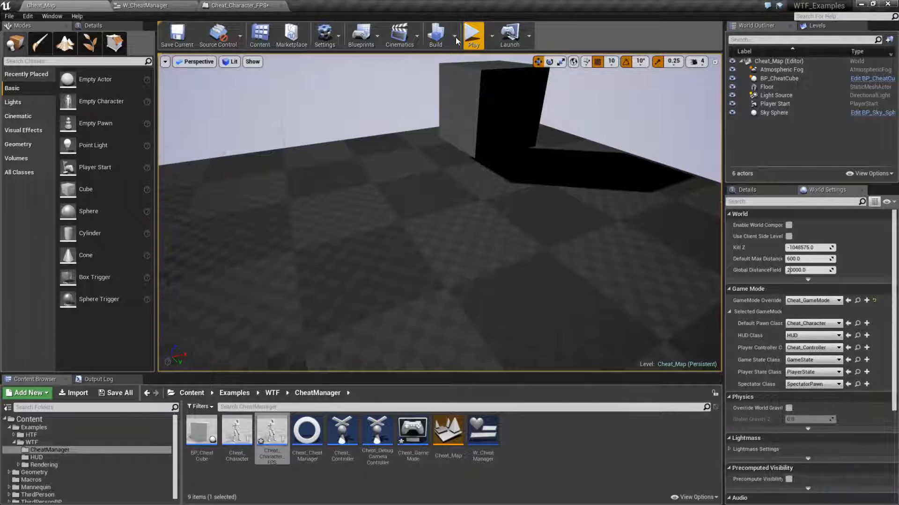
{"action": "left_click", "coordinate": [472, 34]}
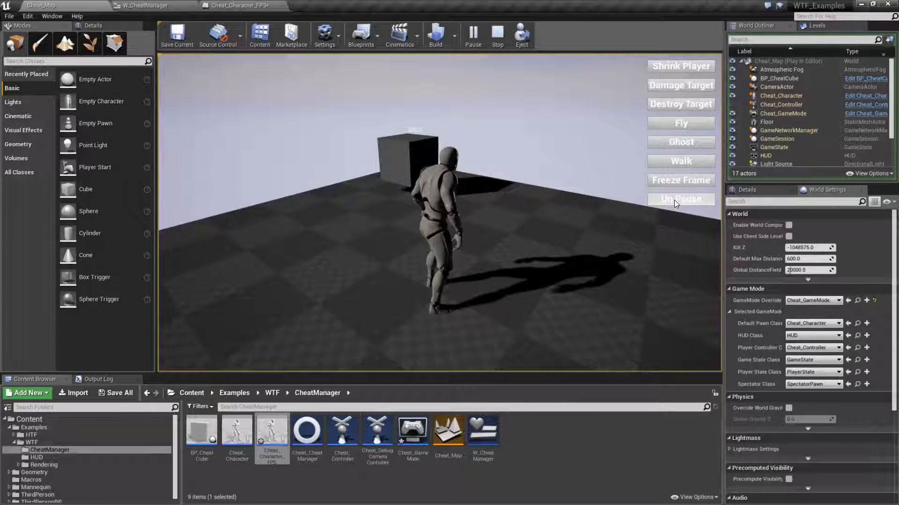
{"action": "left_click", "coordinate": [680, 199]}
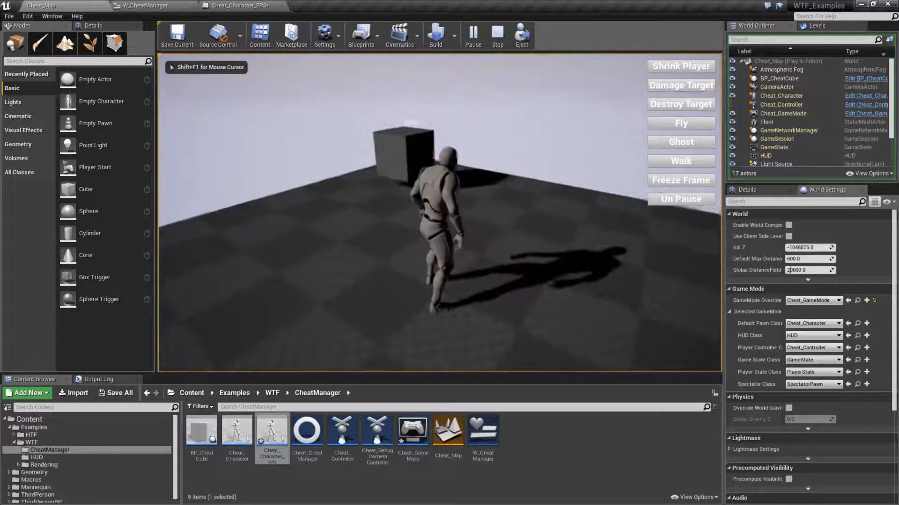
{"action": "left_click", "coordinate": [496, 35]}
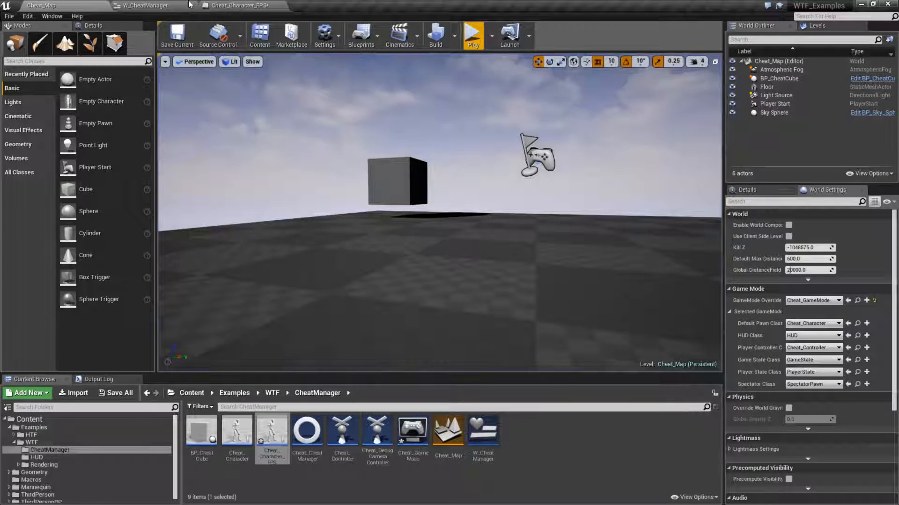
- Switch back to the W_CheatManager blueprint's event graph
{"action": "left_click", "coordinate": [145, 5]}
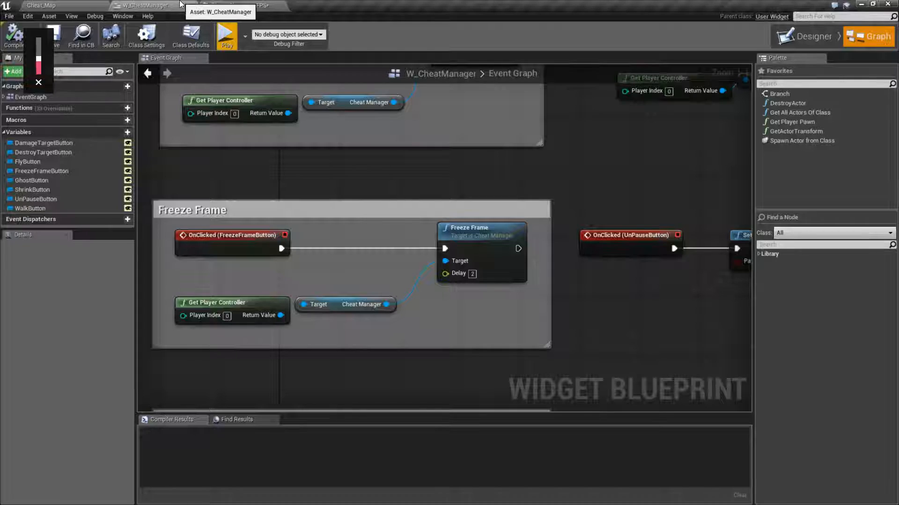
{"action": "mouse_move", "coordinate": [480, 234]}
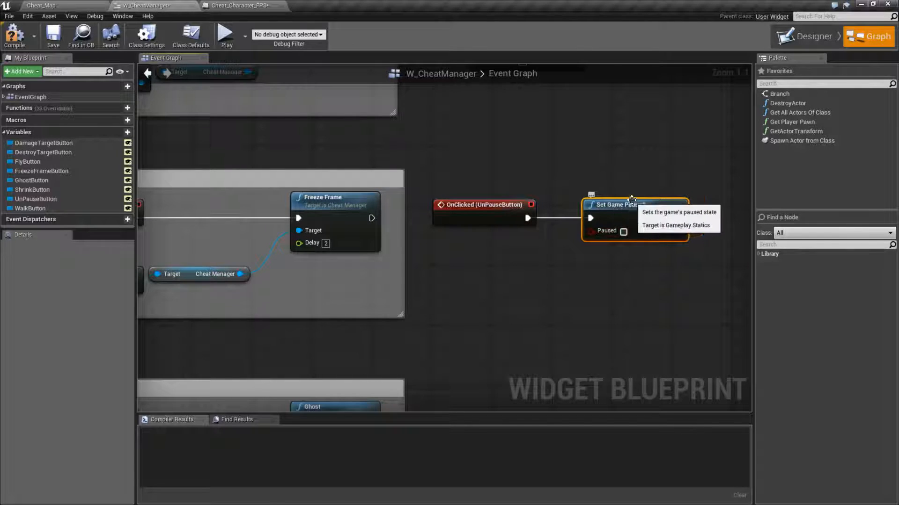
{"action": "mouse_move", "coordinate": [623, 233]}
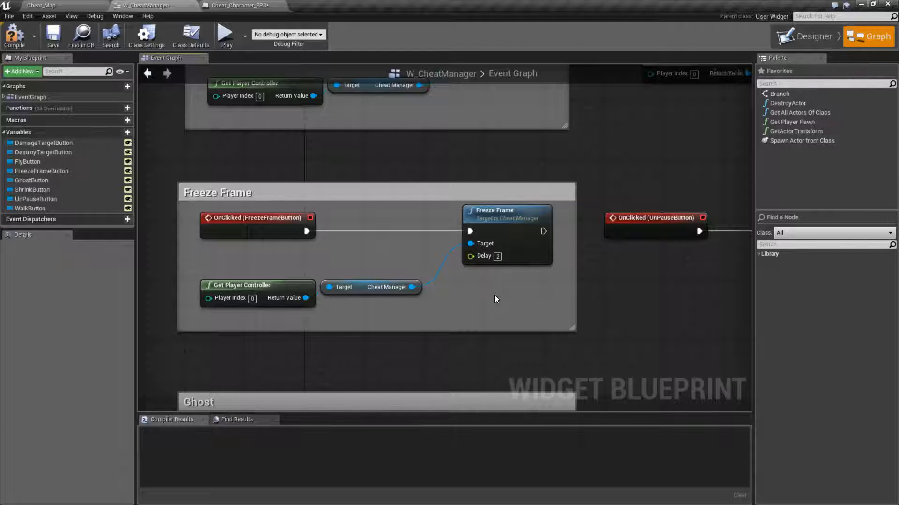
{"action": "mouse_move", "coordinate": [250, 264]}
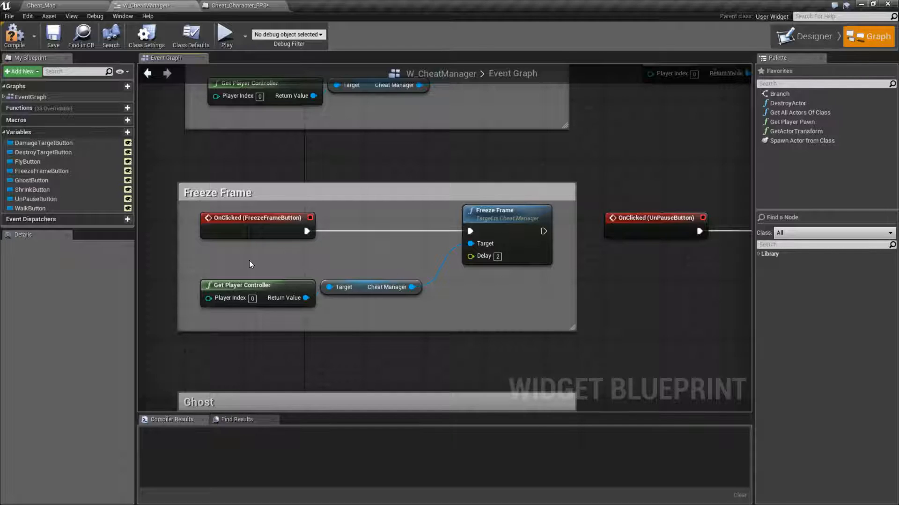
{"action": "left_click", "coordinate": [506, 210]}
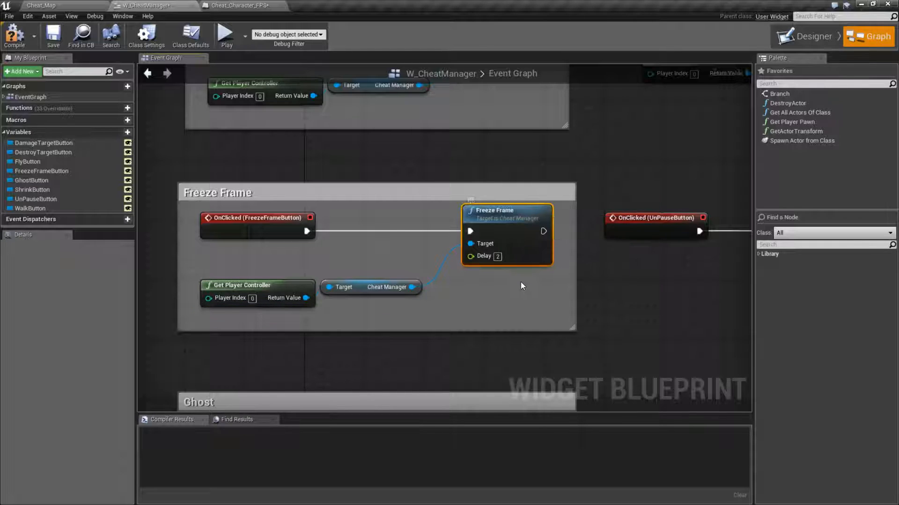